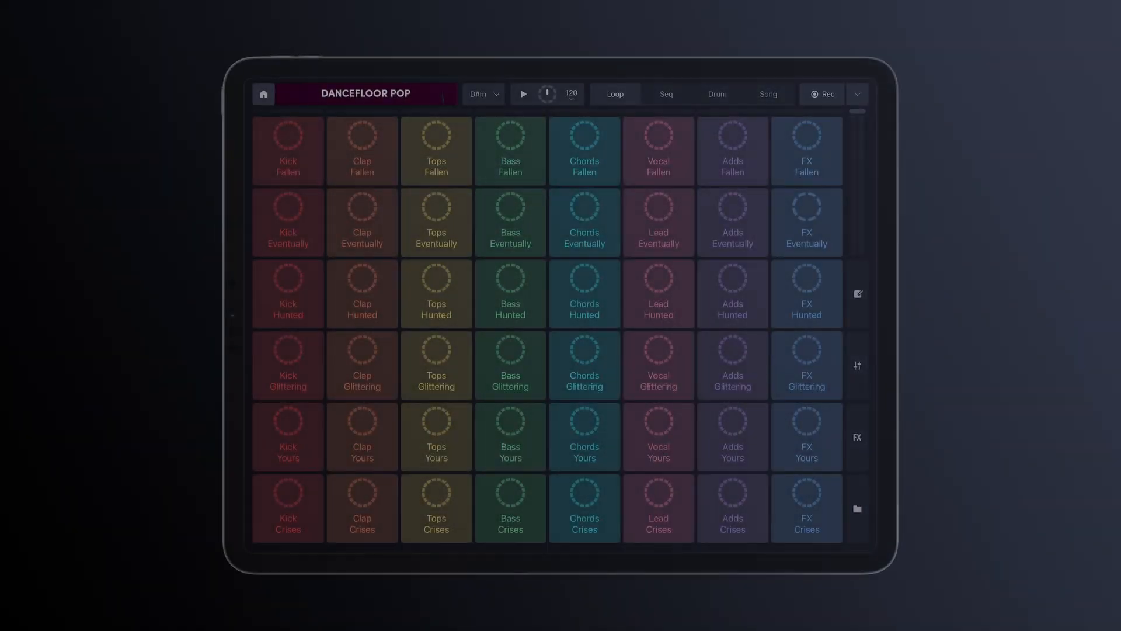
- Launch Chords Eventually, Tops Hunted, Clap Hunted and Vocal Yours, then the full Eventually row
click(613, 93)
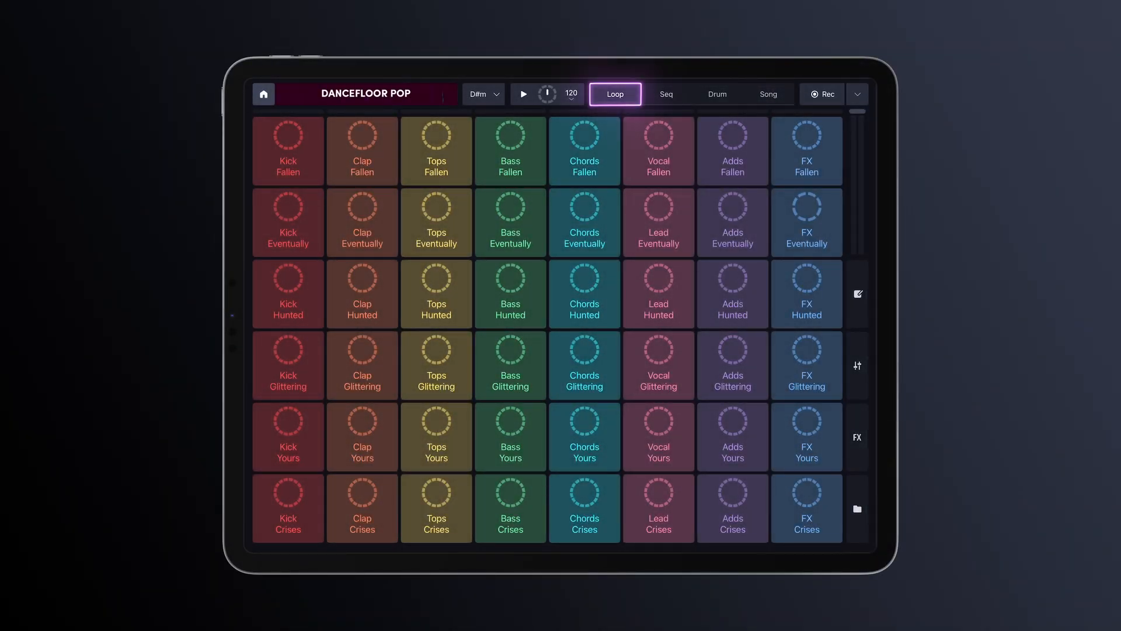
click(614, 93)
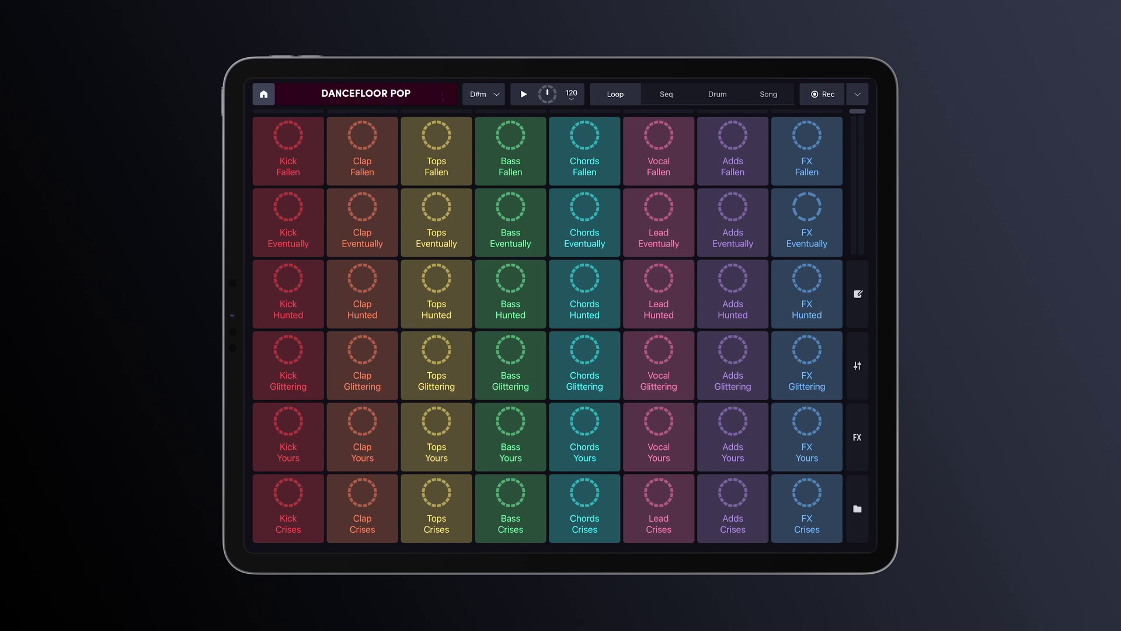
click(584, 222)
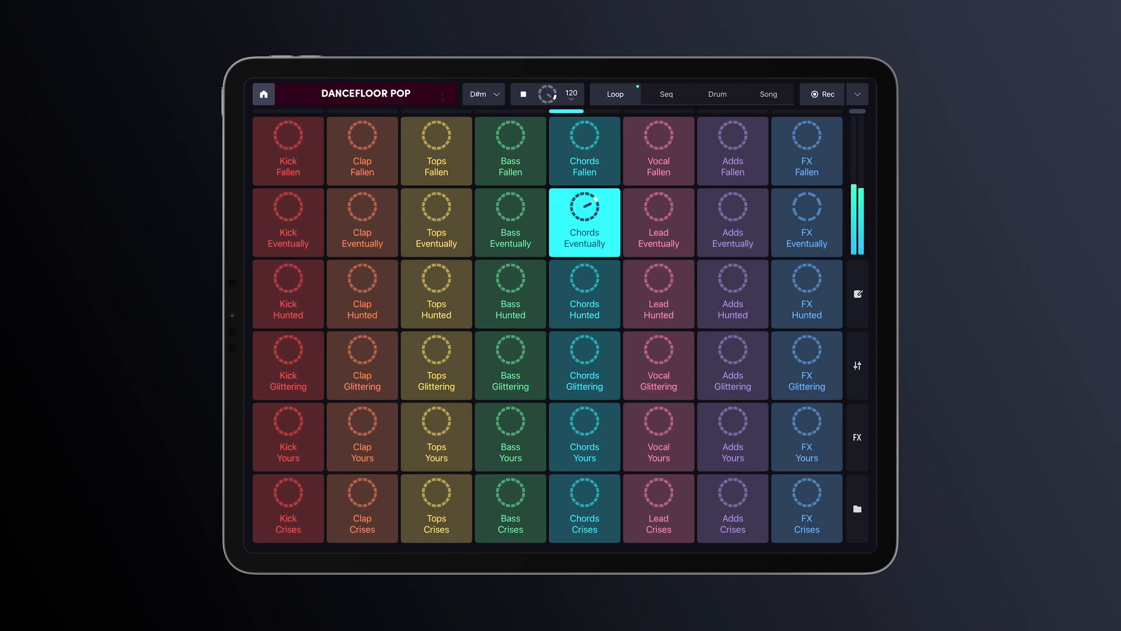
click(435, 293)
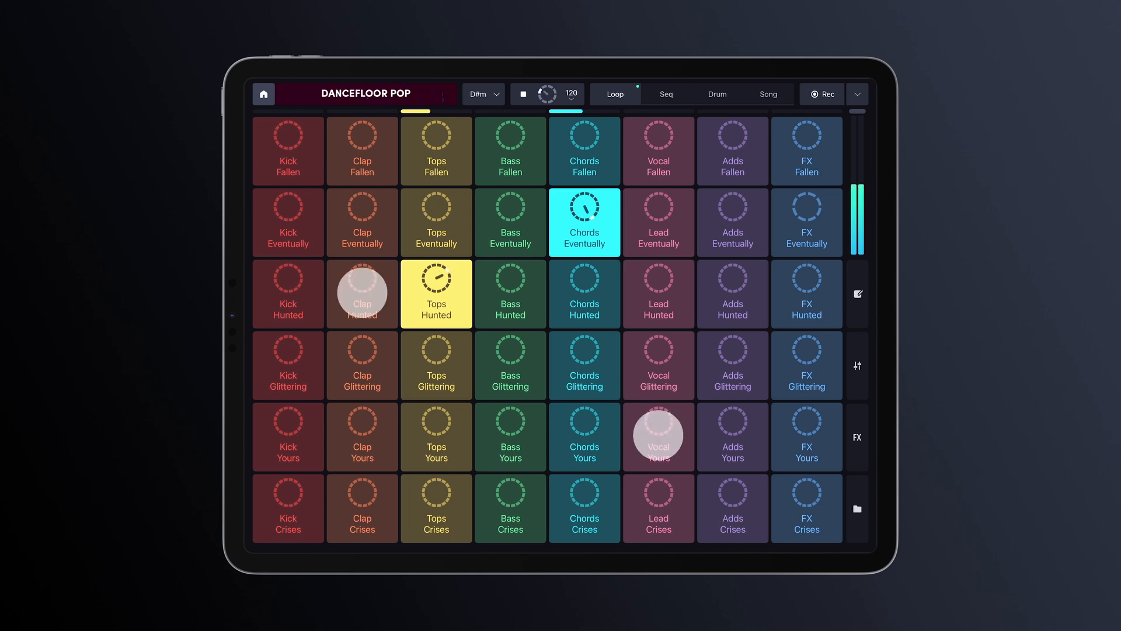
click(658, 436)
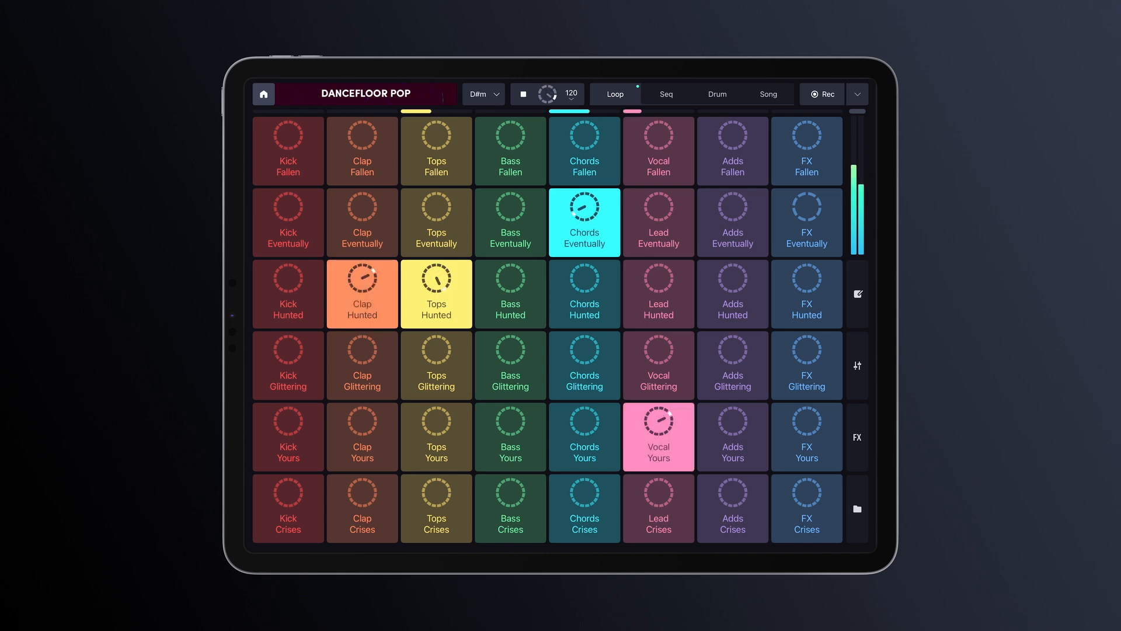
click(584, 222)
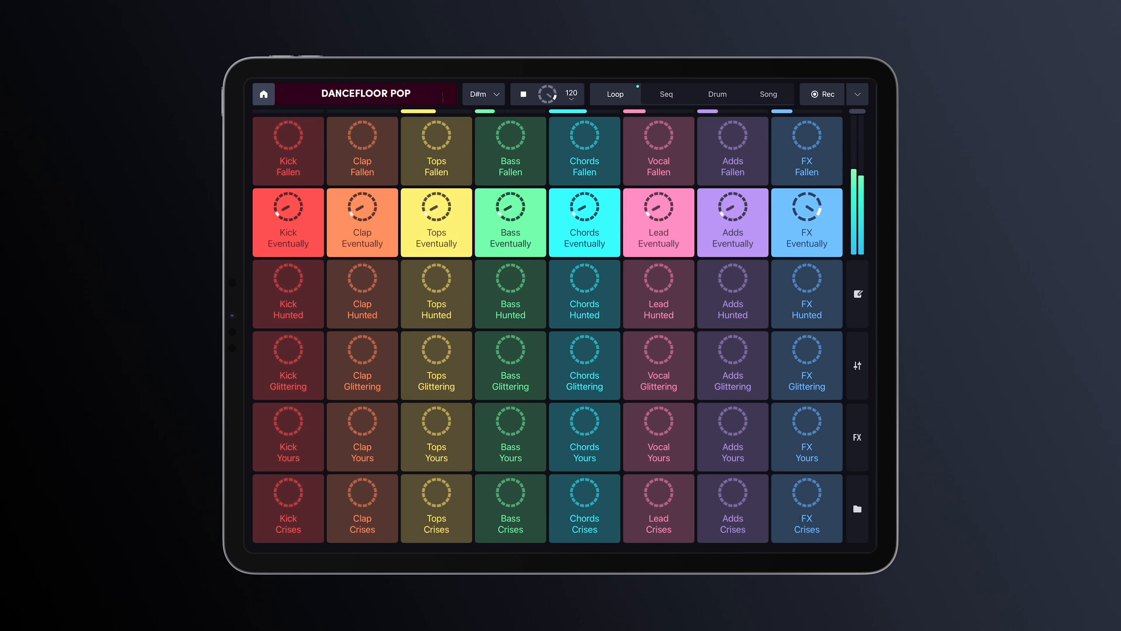
- Download and load the Neon Dawn pack from the pack library
click(262, 94)
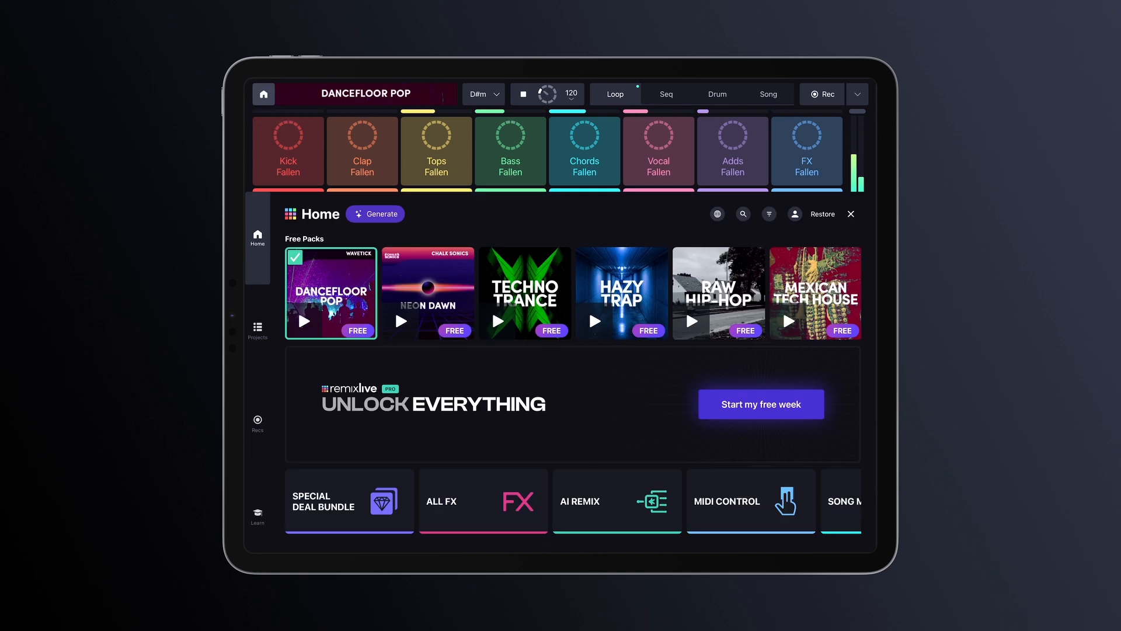
click(427, 293)
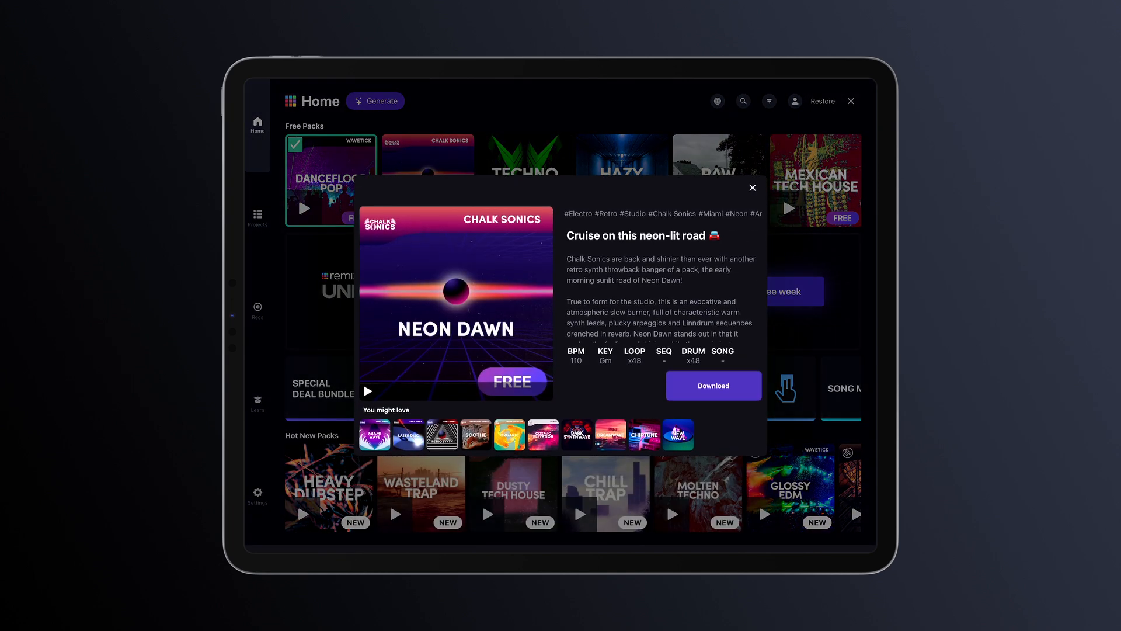
click(712, 386)
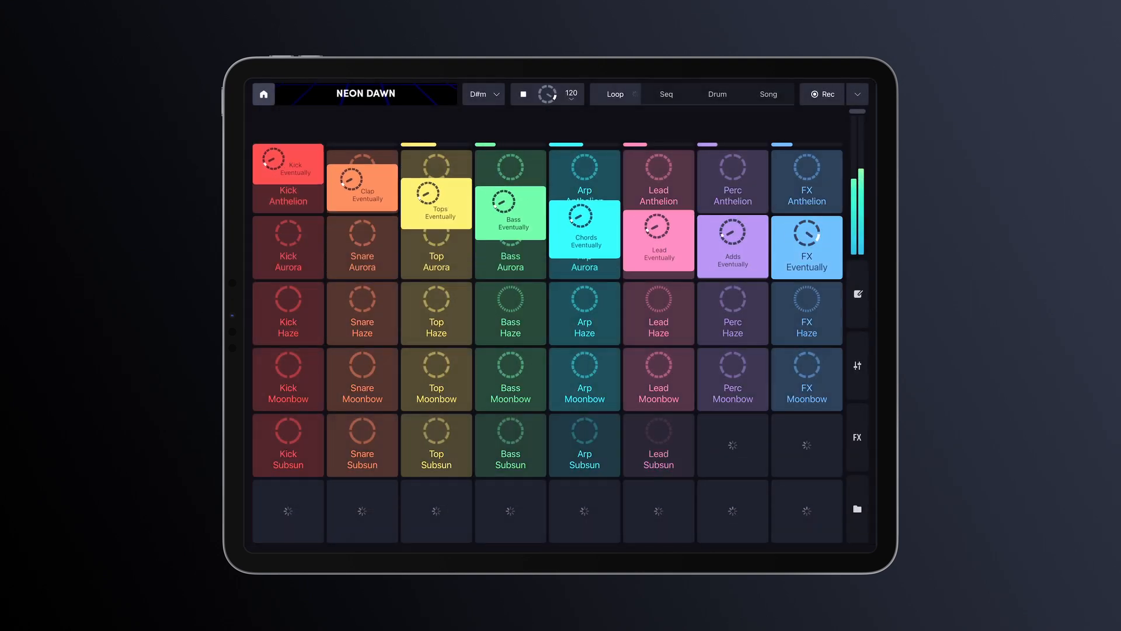
- Audition the Top Moonbow, Kick Aurora and FX Subsun loops, then stop all playback
scroll(up, 3)
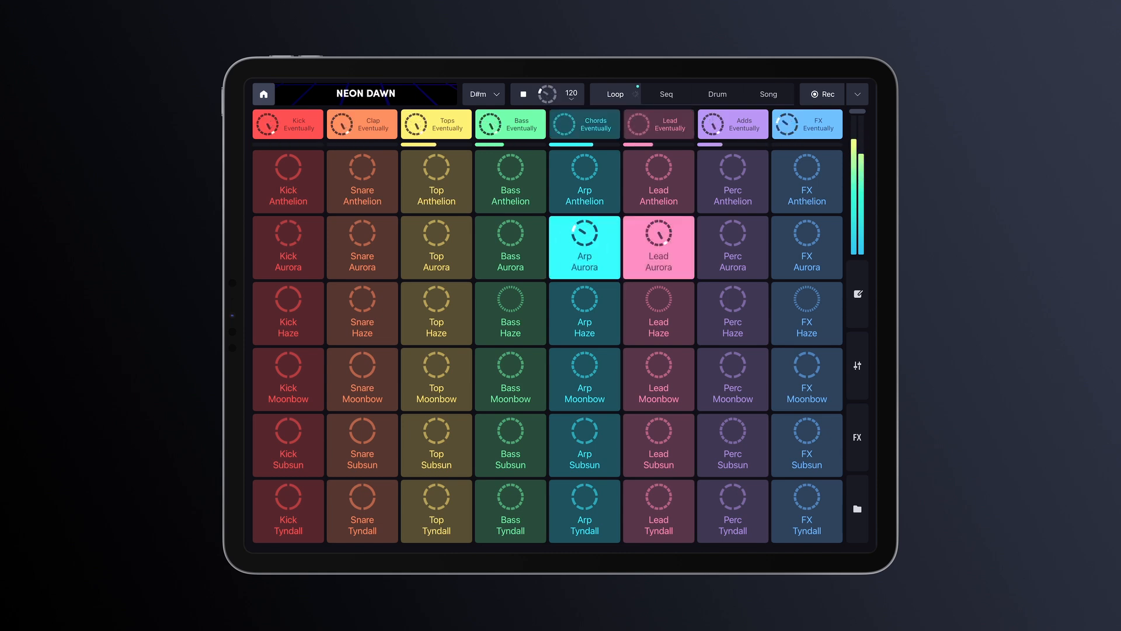
click(436, 379)
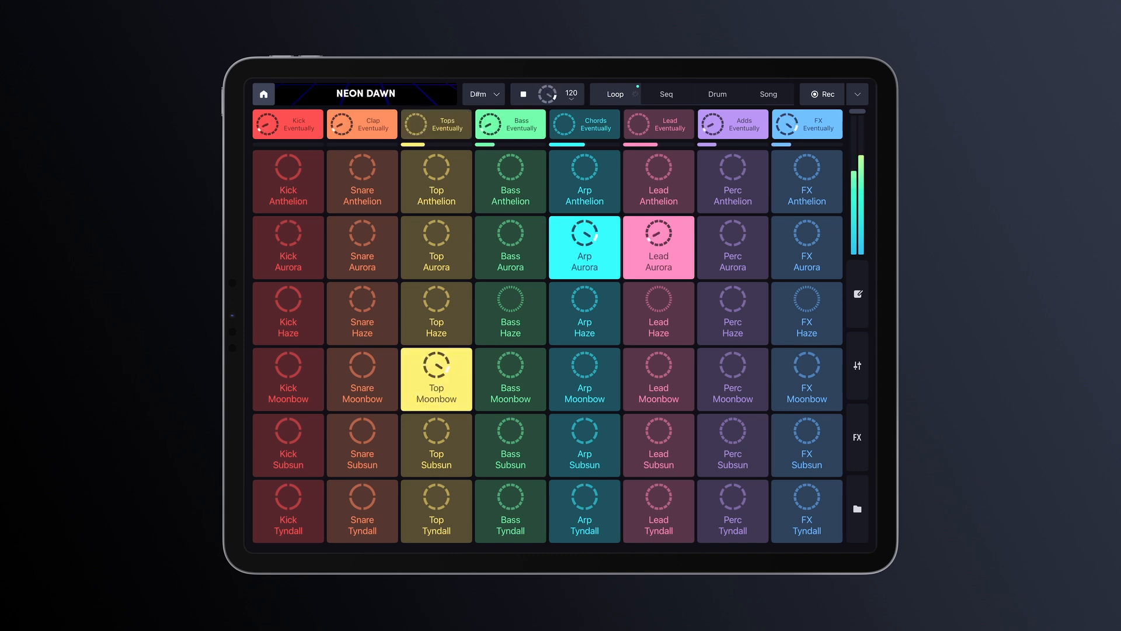
click(806, 443)
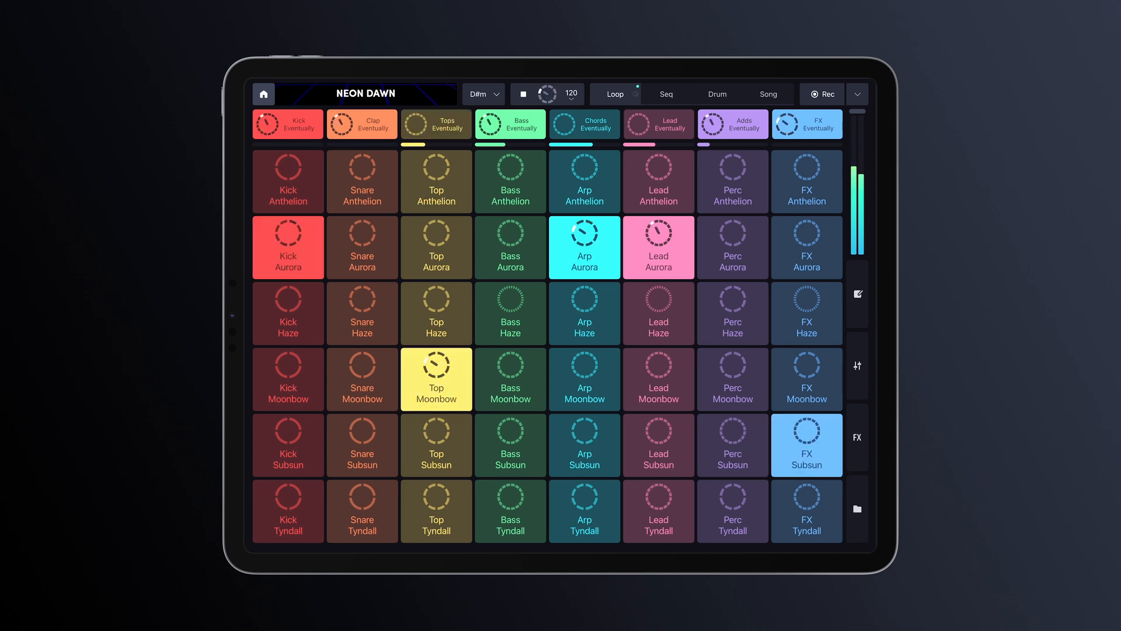
click(524, 93)
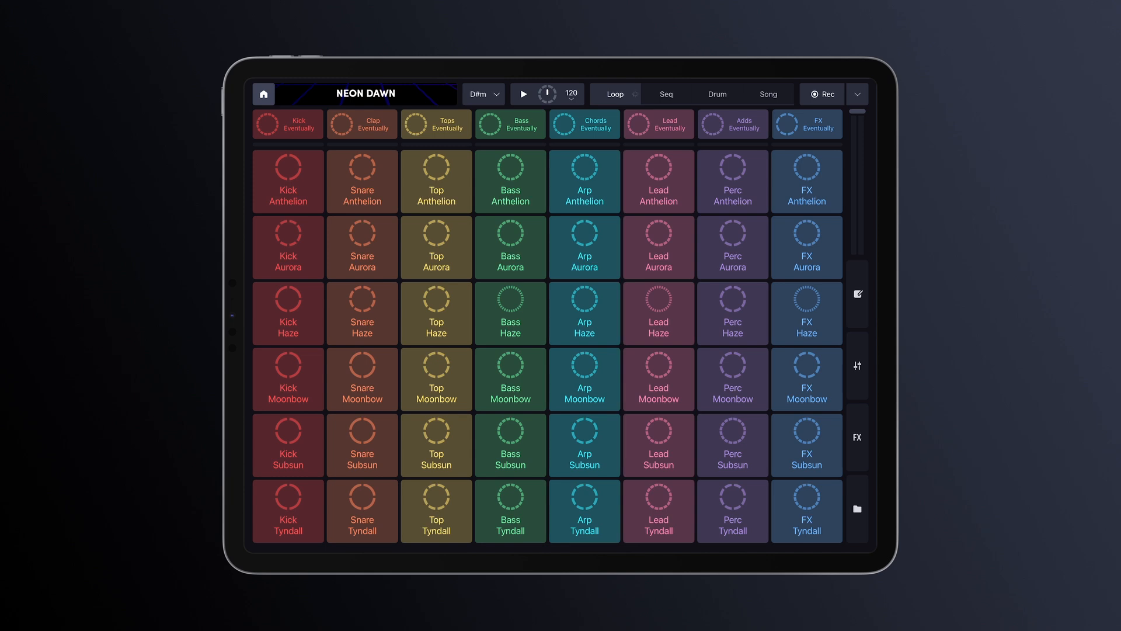
- Record a performance layering Top Haze with Aurora and Haze loops, and bring up FX
click(821, 93)
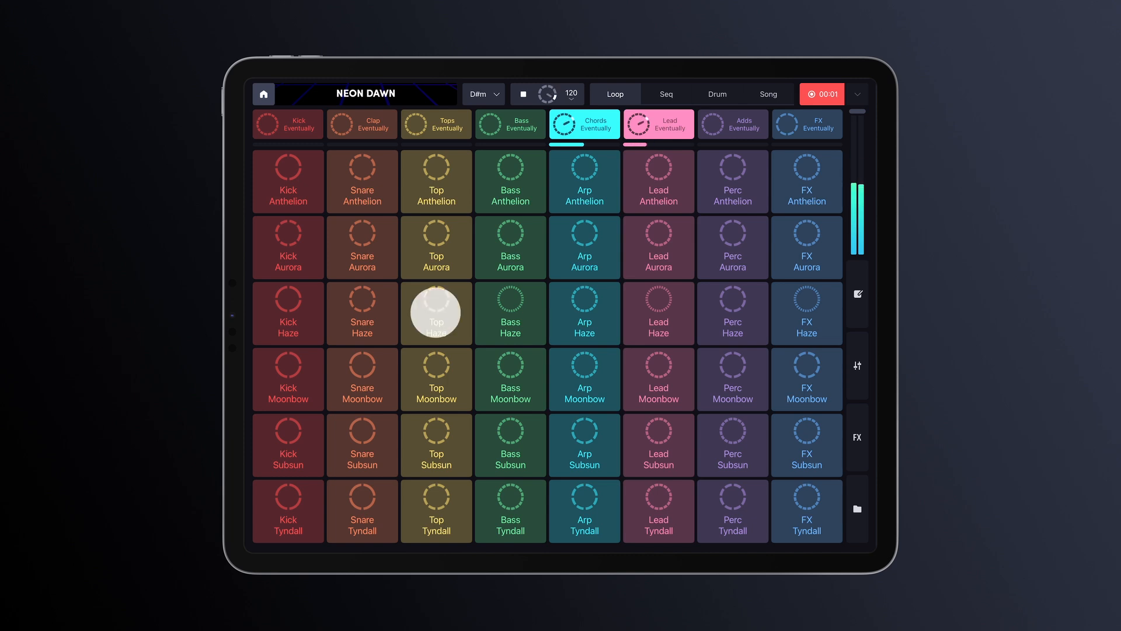
click(436, 313)
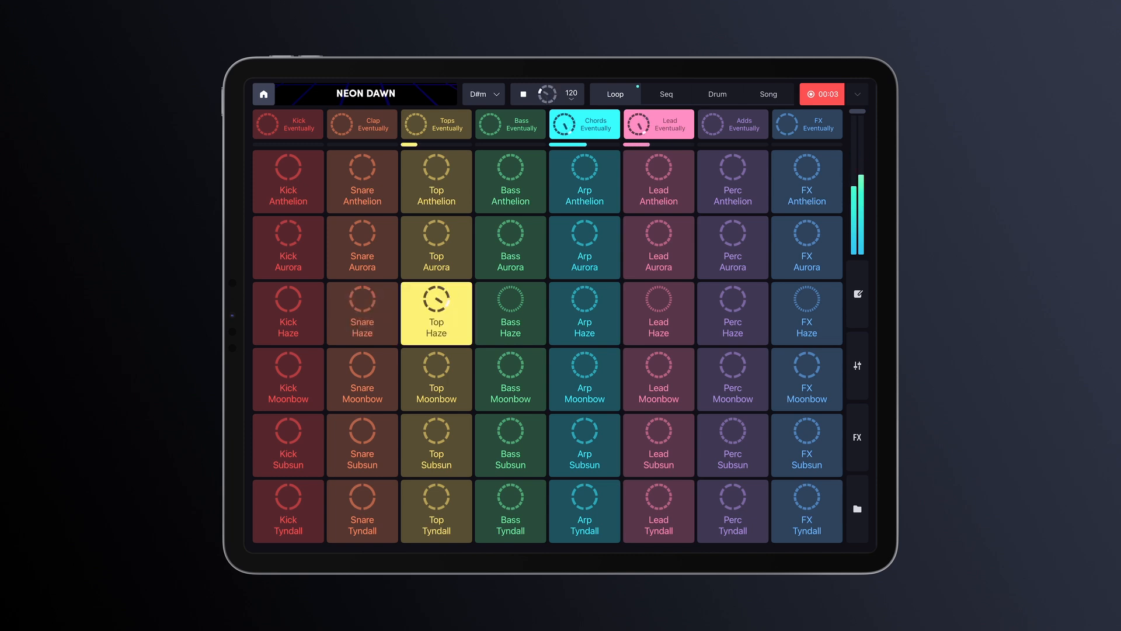
click(362, 313)
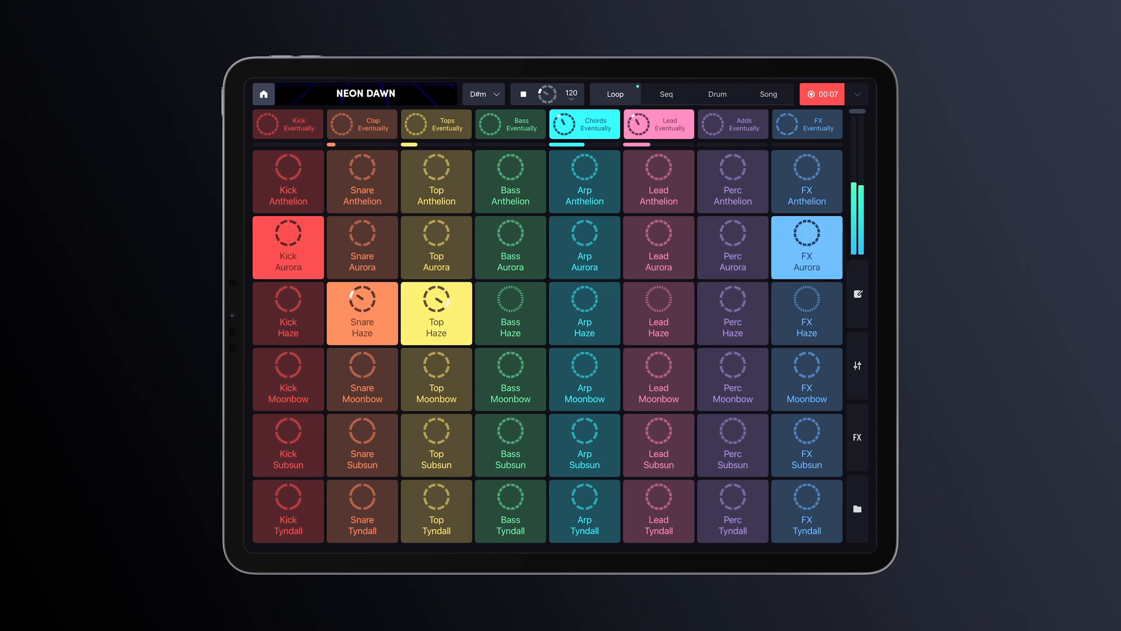
click(856, 437)
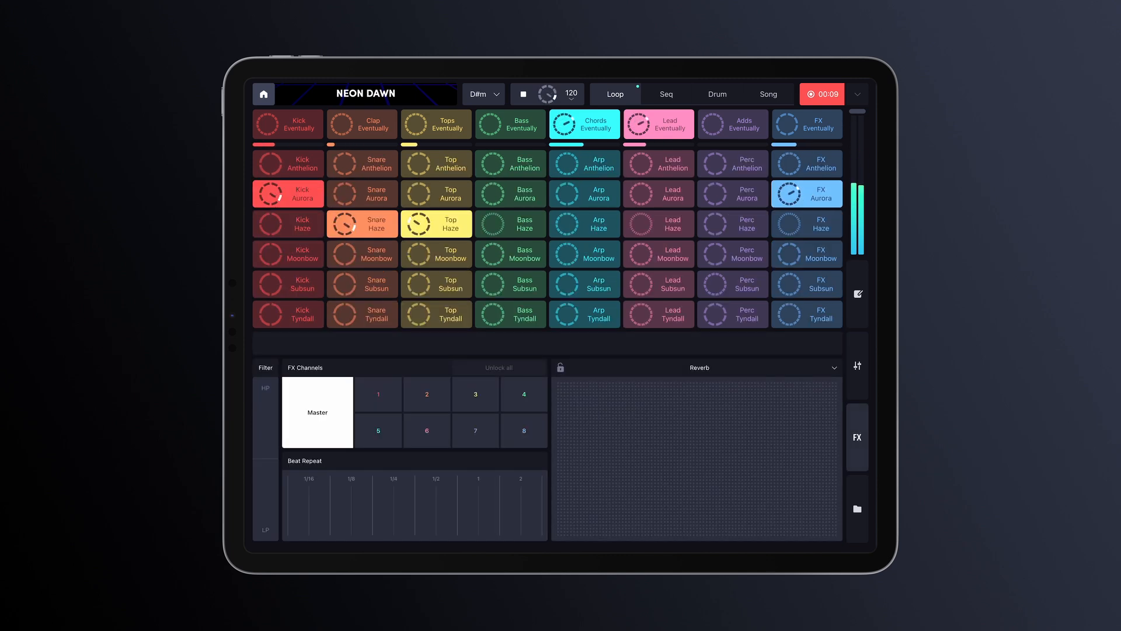
- Play the Reverb effect on Master and save the recording as 'Neon Dawn 1'
click(701, 468)
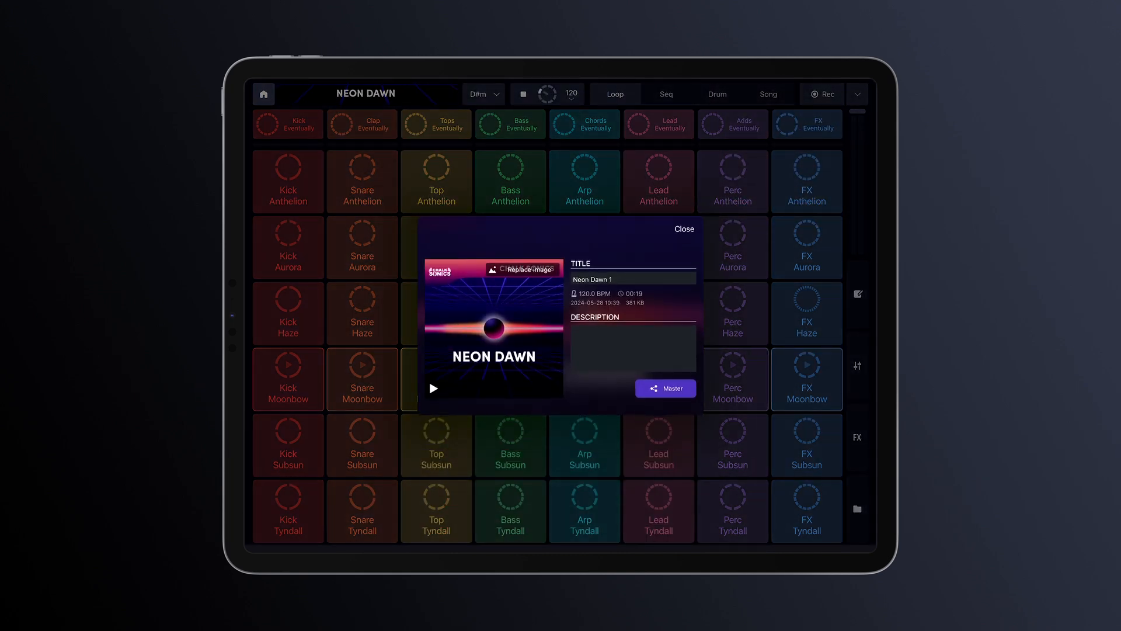
click(683, 229)
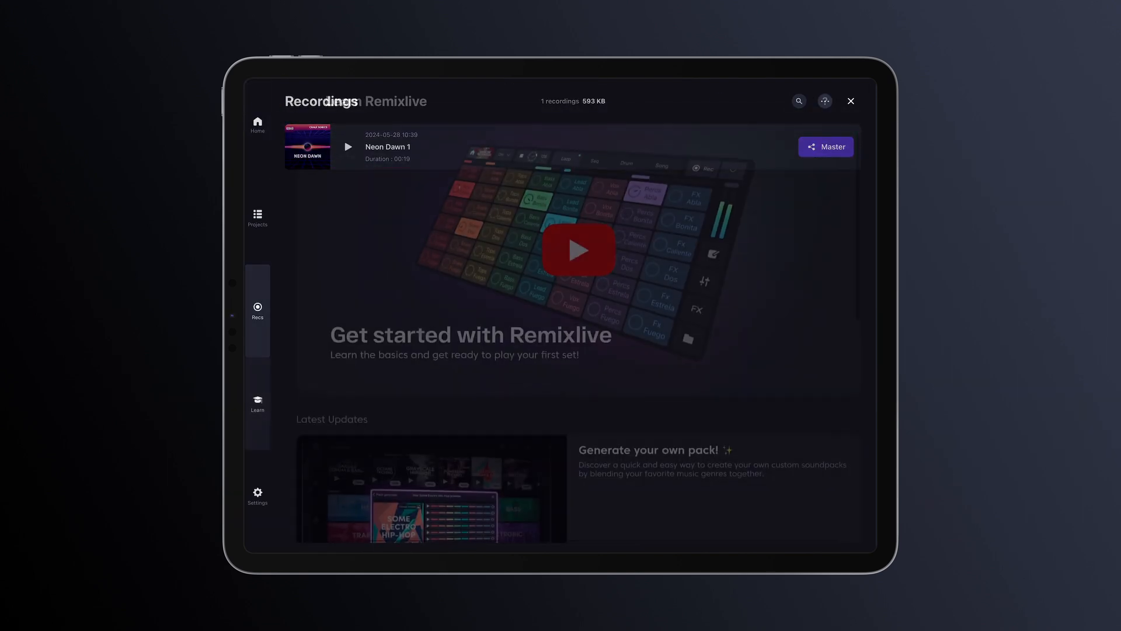
- Browse the Learn section down to the Tutorial Series and Quick Tips videos
click(257, 403)
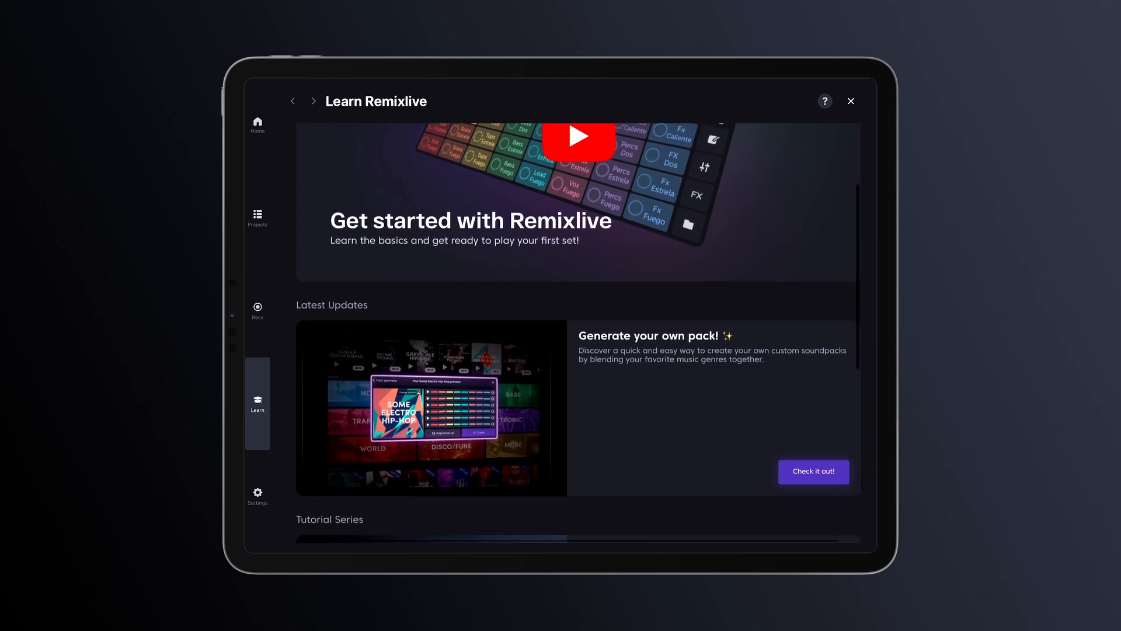
scroll(down, 3)
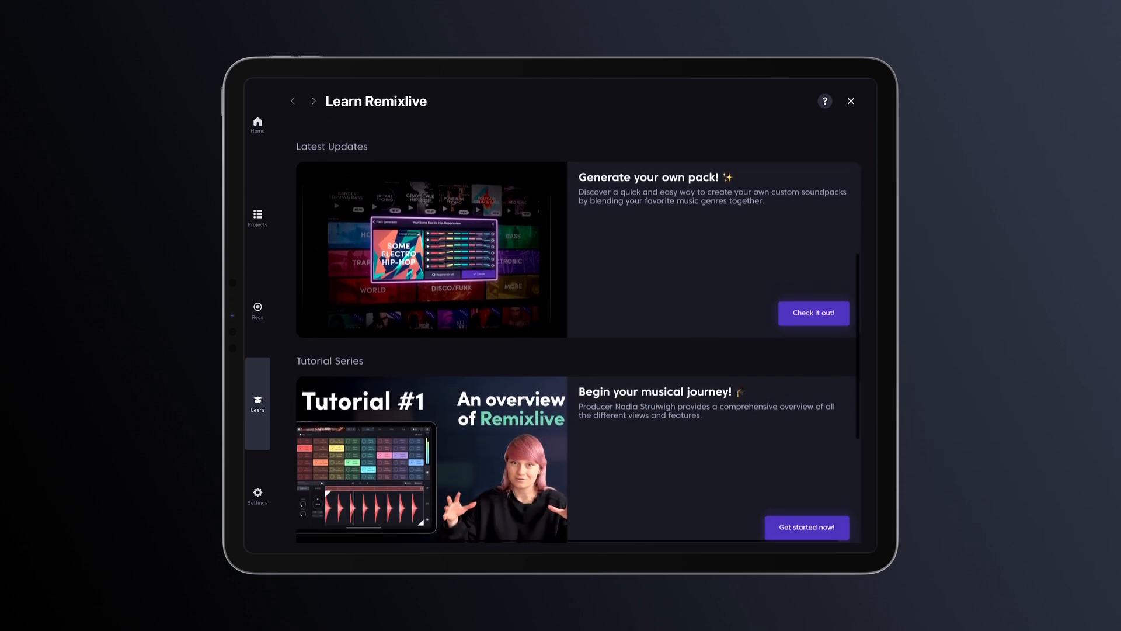
scroll(down, 3)
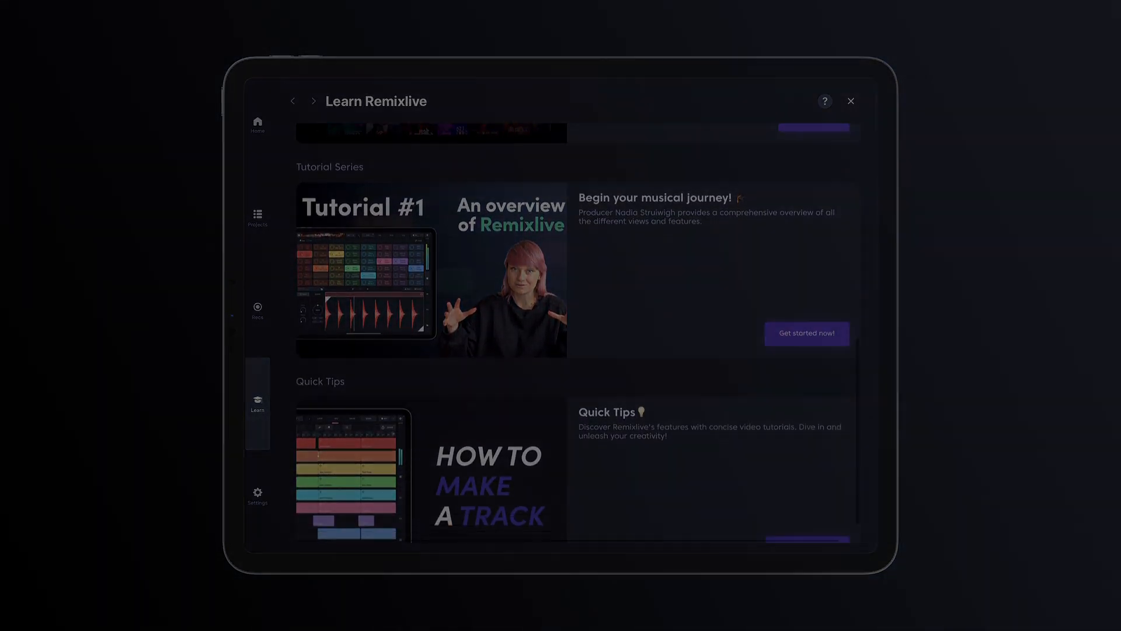